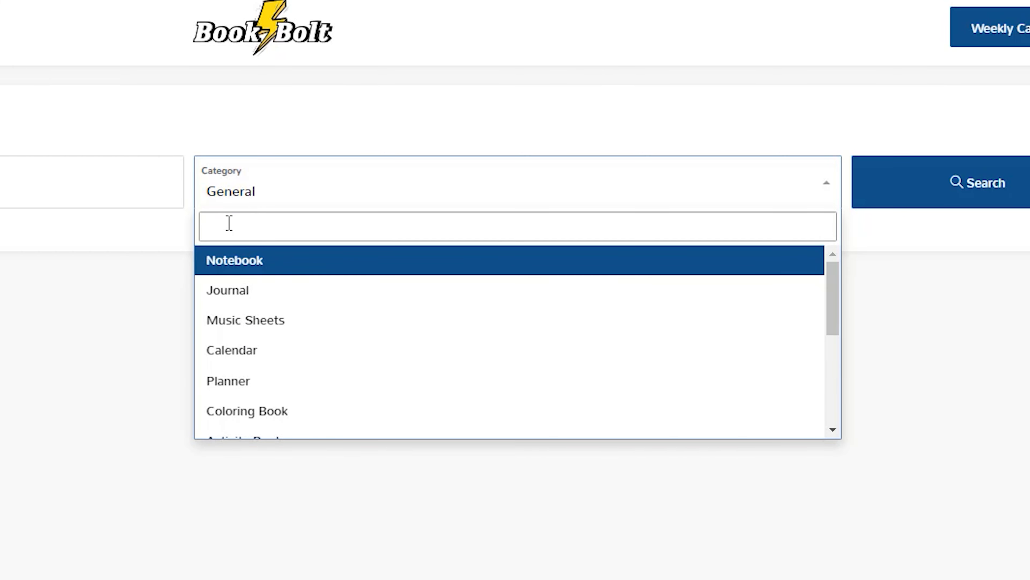
- Choose the Music Sheets category and enter the keyword 'holiday' for the product search
{"action": "left_click", "coordinate": [227, 290]}
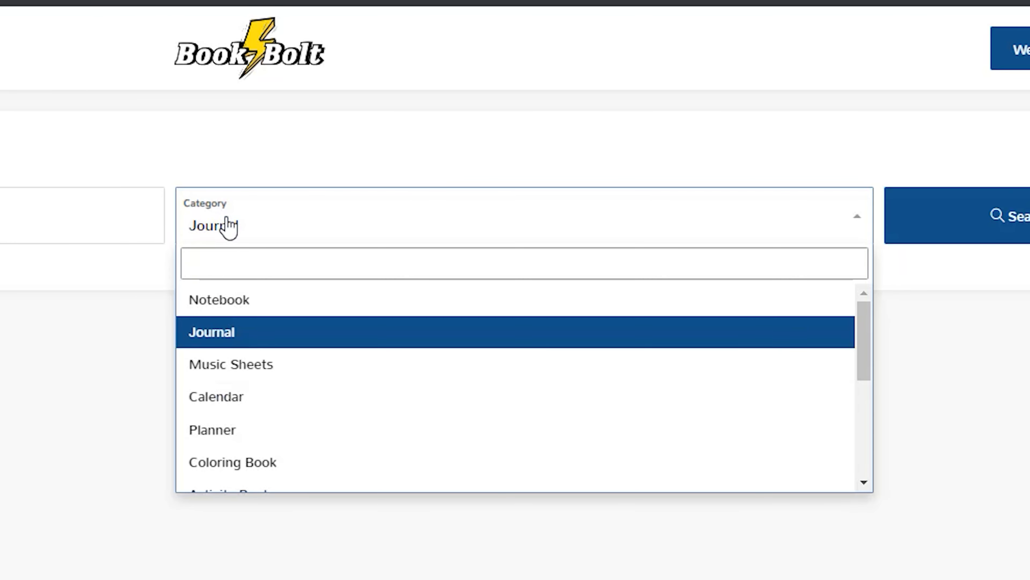
{"action": "left_click", "coordinate": [232, 364]}
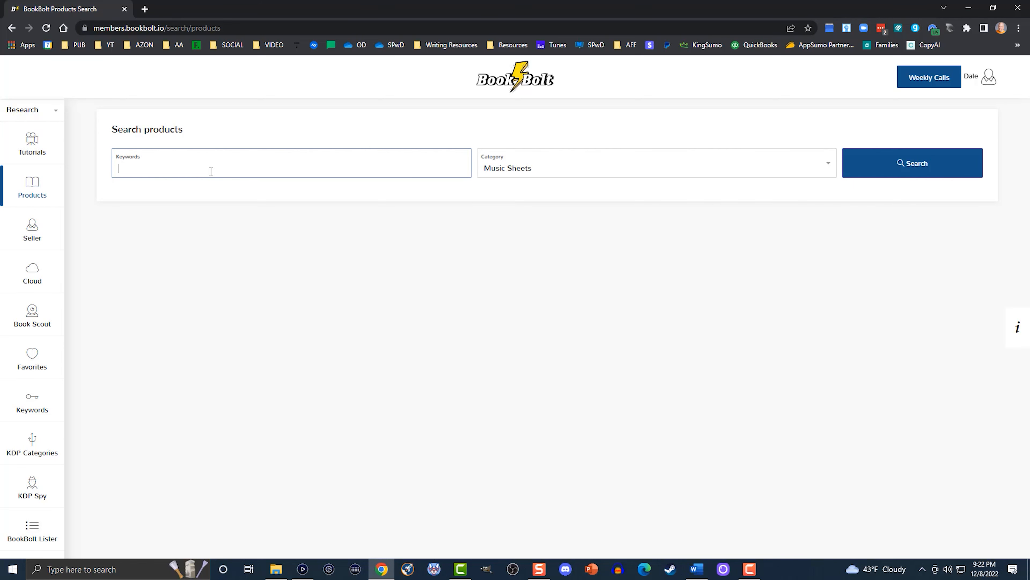
{"action": "type", "text": "holiday"}
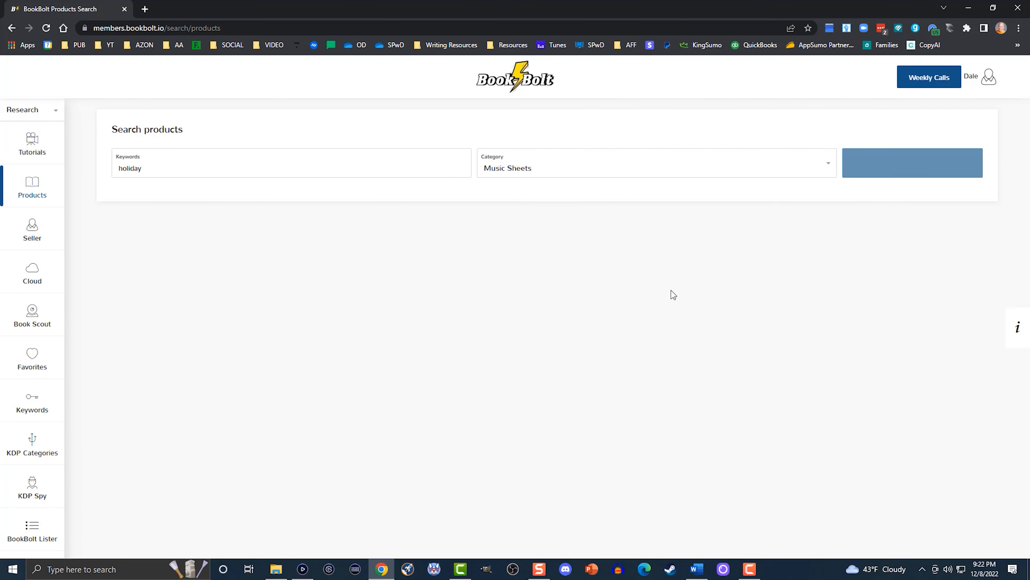
- Run the search and review the 41 Music Sheets results averaging $9.41, listings and keyword counts
{"action": "left_click", "coordinate": [912, 162]}
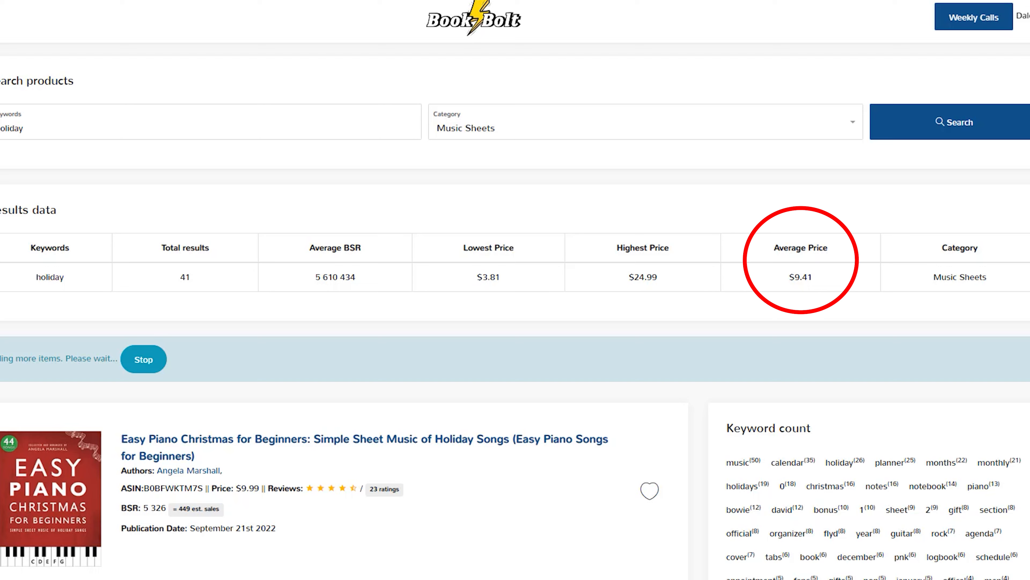
{"action": "scroll", "scroll_direction": "down", "scroll_amount": 3}
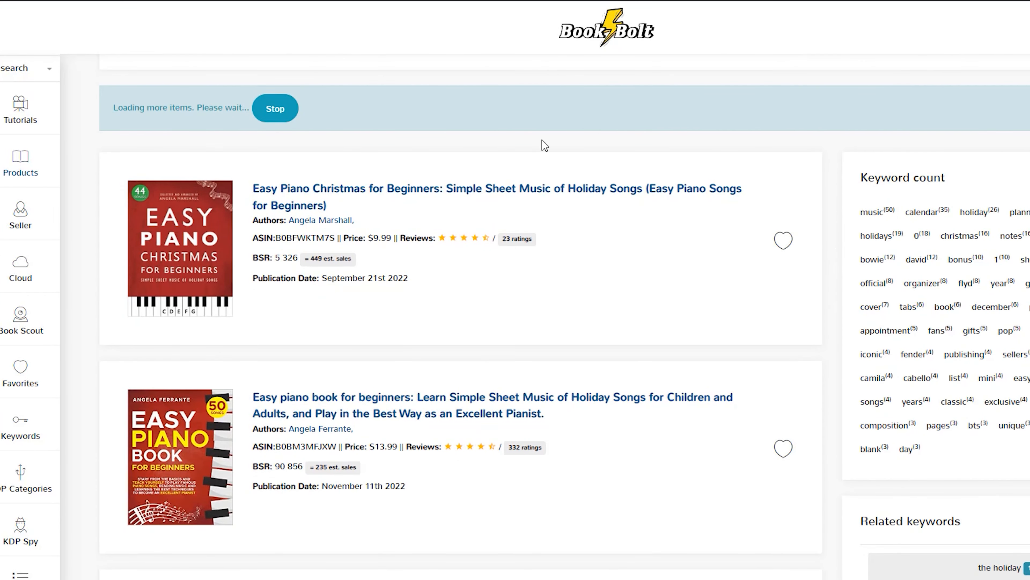
{"action": "mouse_move", "coordinate": [301, 222]}
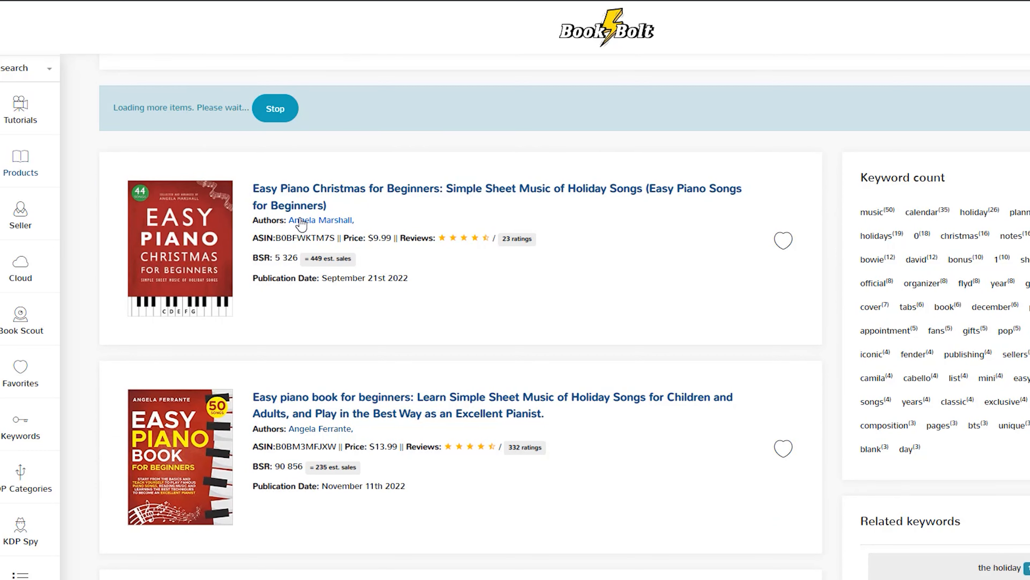
{"action": "scroll", "scroll_direction": "down", "scroll_amount": 3}
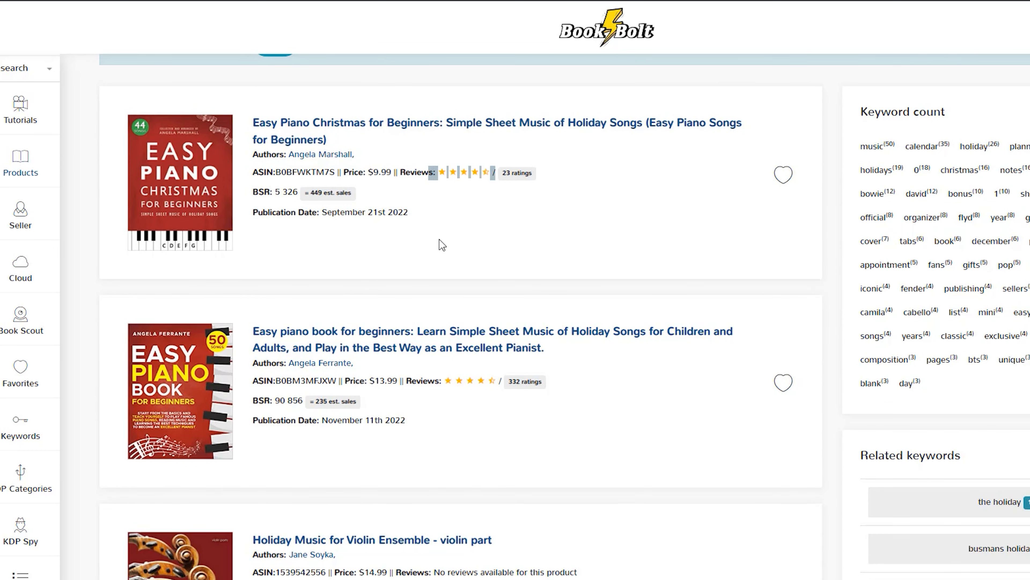
{"action": "scroll", "scroll_direction": "down", "scroll_amount": 3}
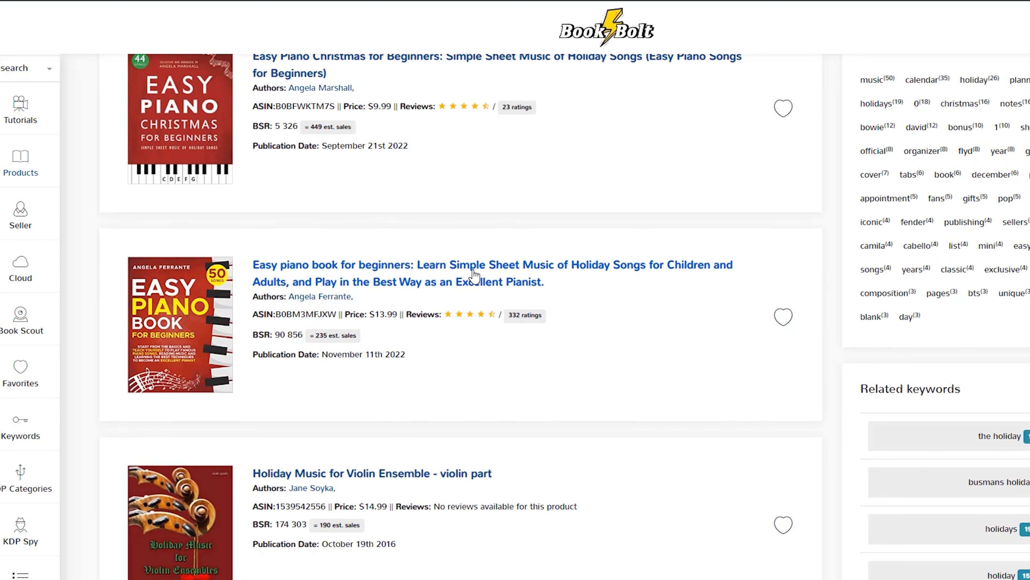
{"action": "scroll", "scroll_direction": "down", "scroll_amount": 3}
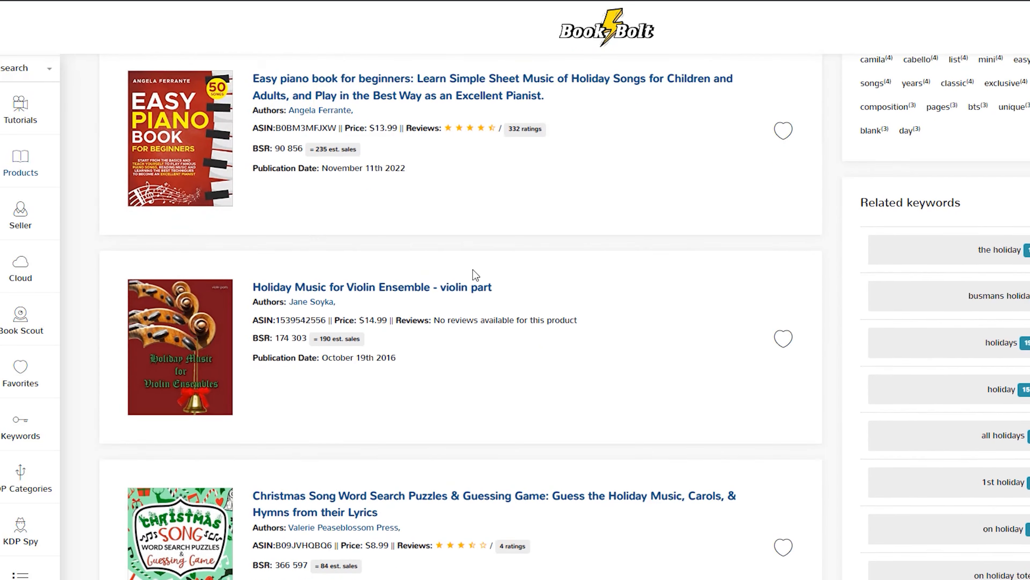
{"action": "scroll", "scroll_direction": "down", "scroll_amount": 3}
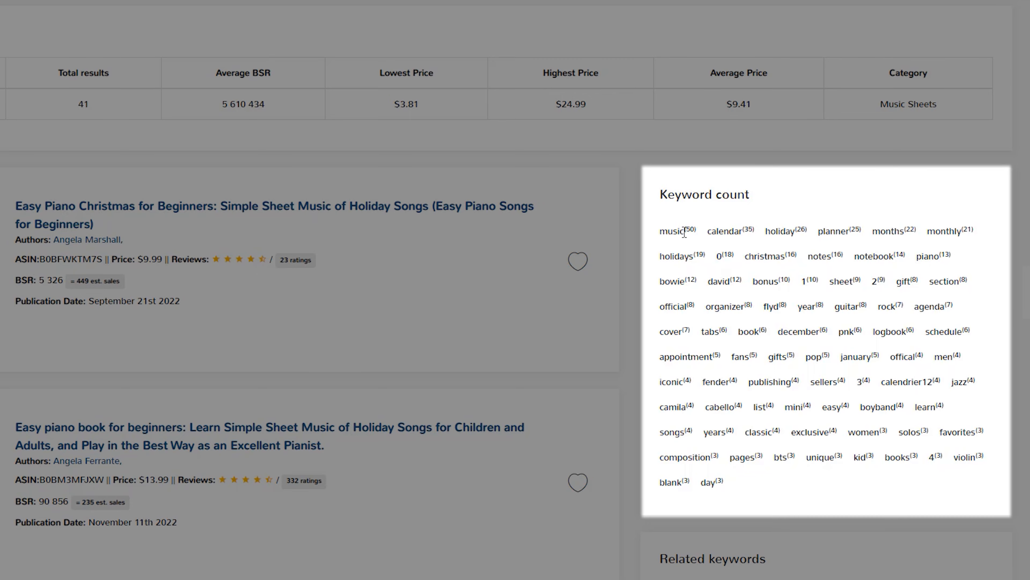
{"action": "scroll", "scroll_direction": "down", "scroll_amount": 3}
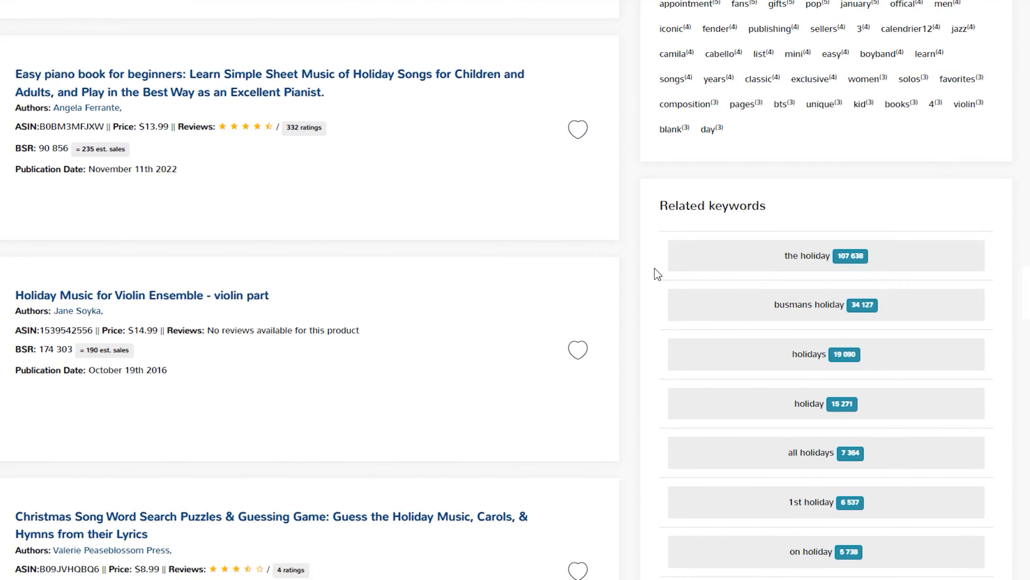
{"action": "scroll", "scroll_direction": "down", "scroll_amount": 3}
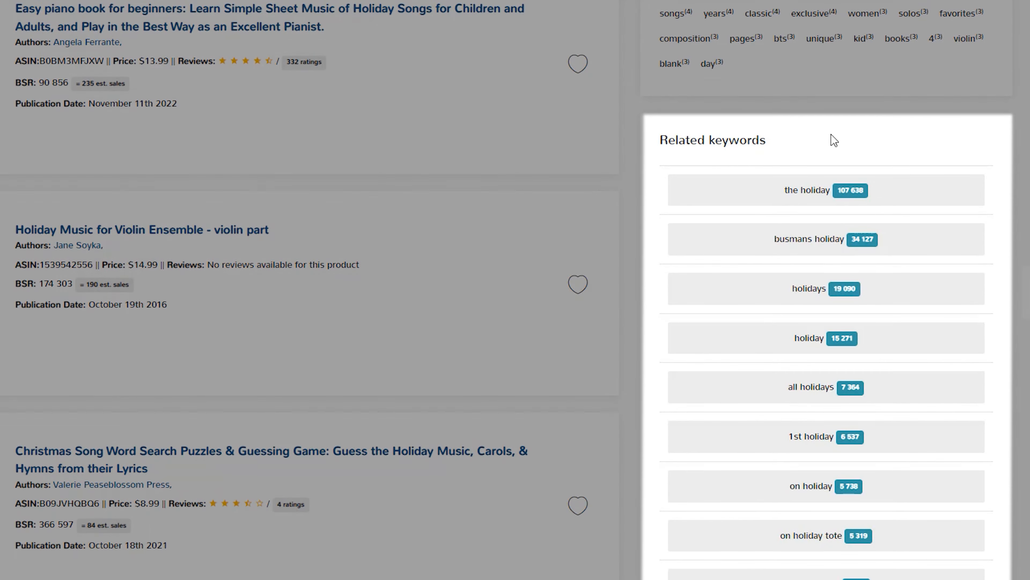
{"action": "mouse_move", "coordinate": [785, 204]}
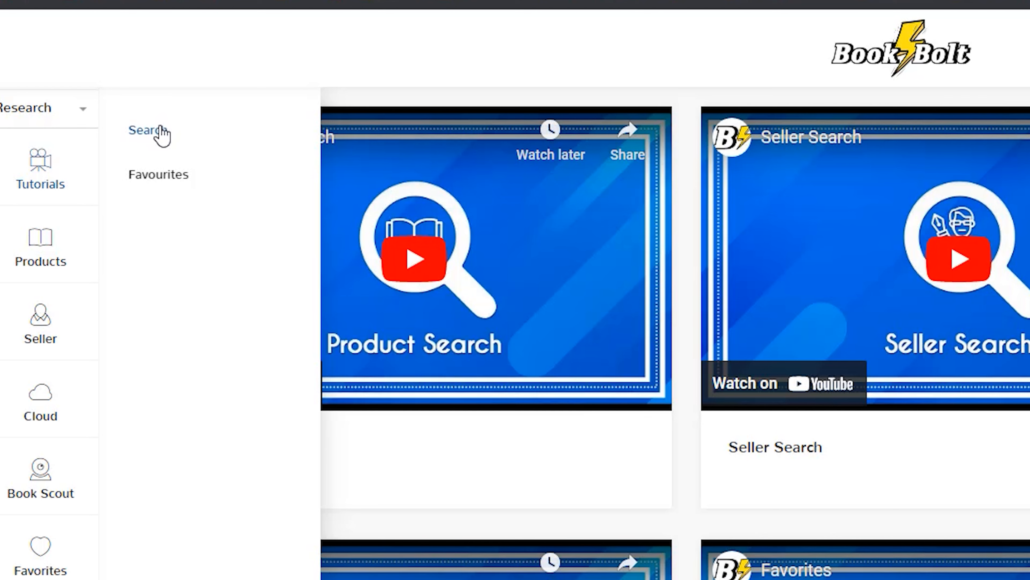
- Search the keyword finder for 'the holidays music sheet books' to see volume, CPC and competition
{"action": "left_click", "coordinate": [147, 130]}
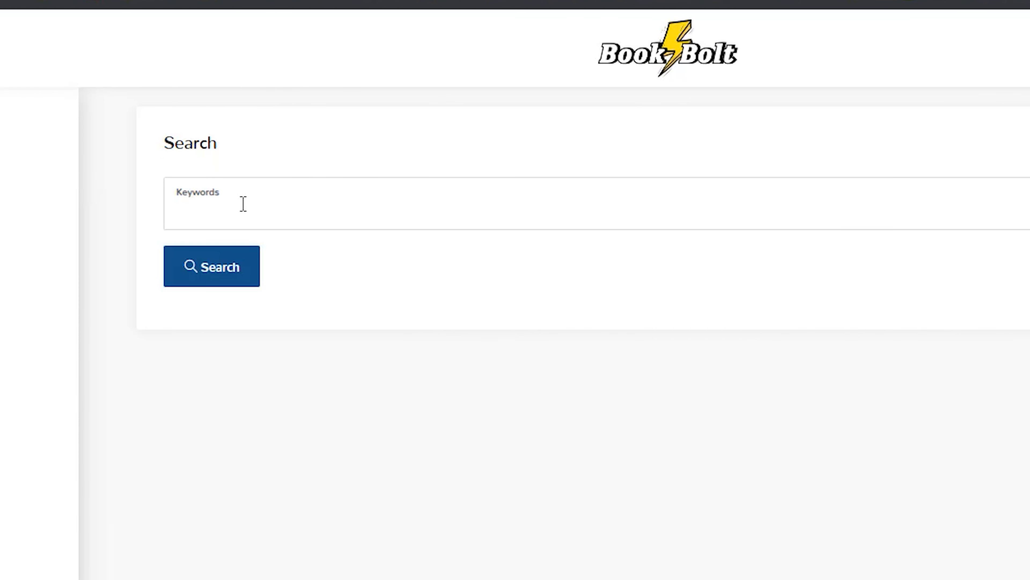
{"action": "type", "text": "the o"}
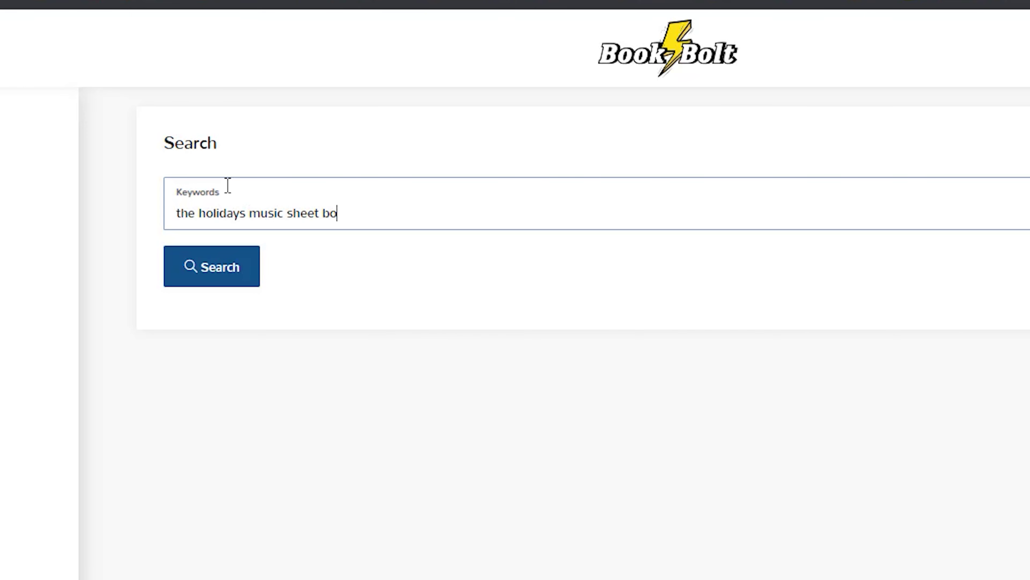
{"action": "type", "text": "oks"}
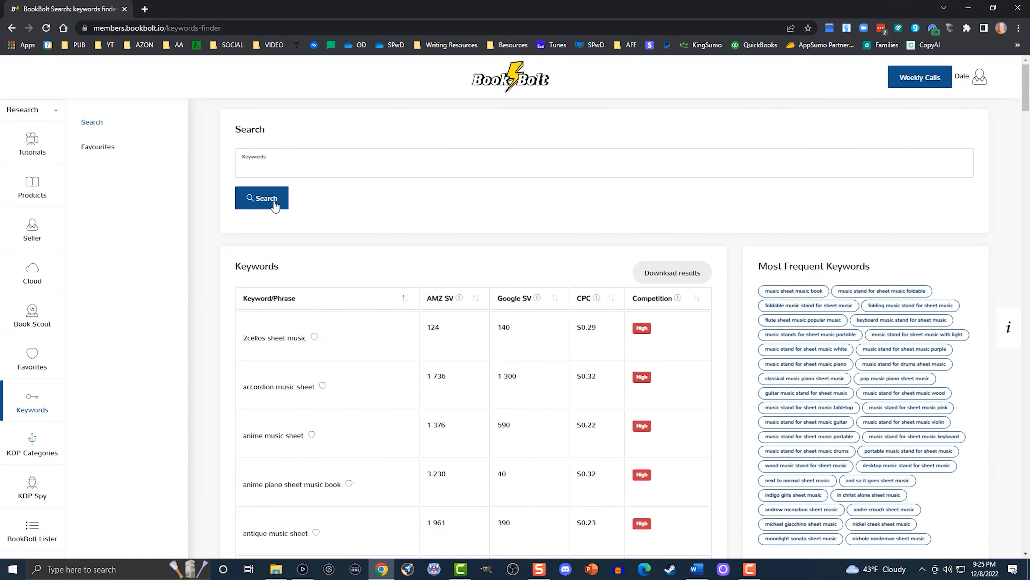
{"action": "mouse_move", "coordinate": [731, 244]}
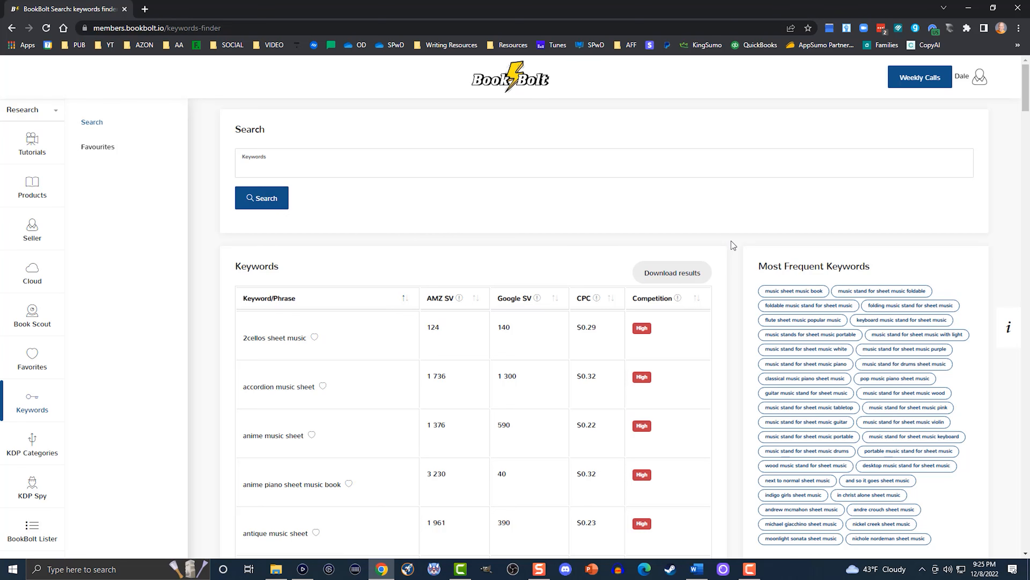
- Open the Book Scout bestseller search set to Top 100 with a 1–500,000 BSR range
{"action": "scroll", "scroll_direction": "down", "scroll_amount": 3}
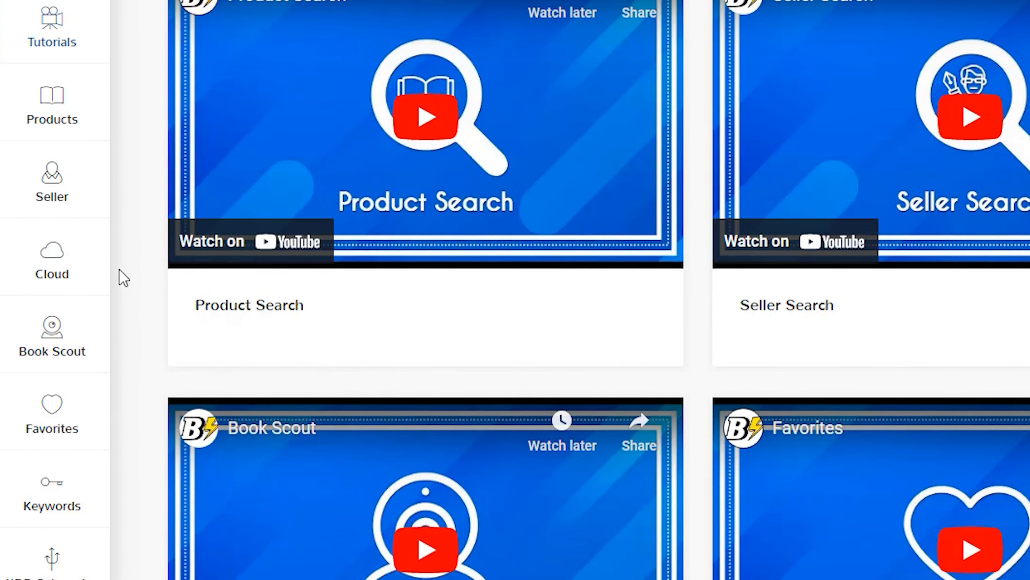
{"action": "left_click", "coordinate": [53, 337]}
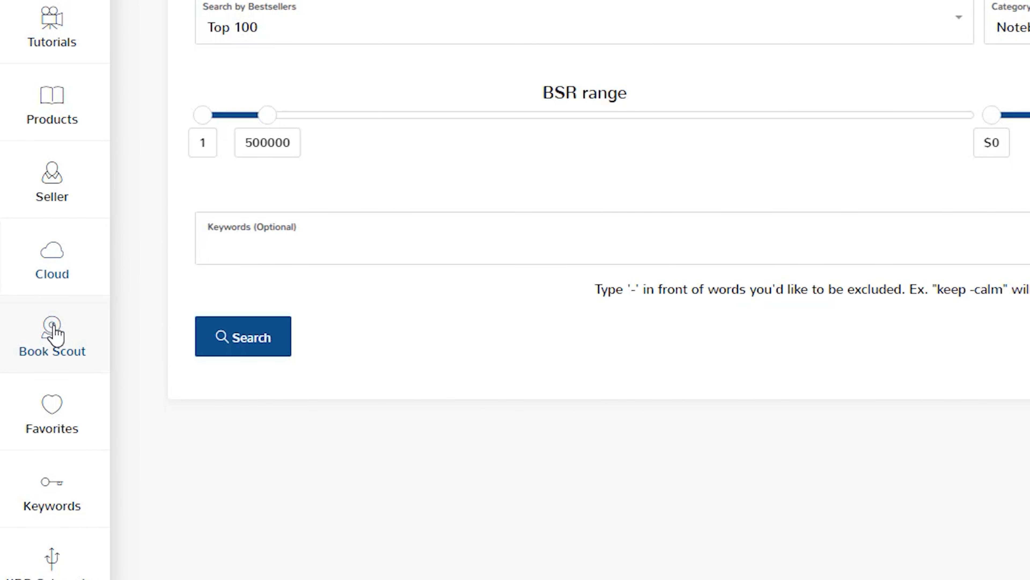